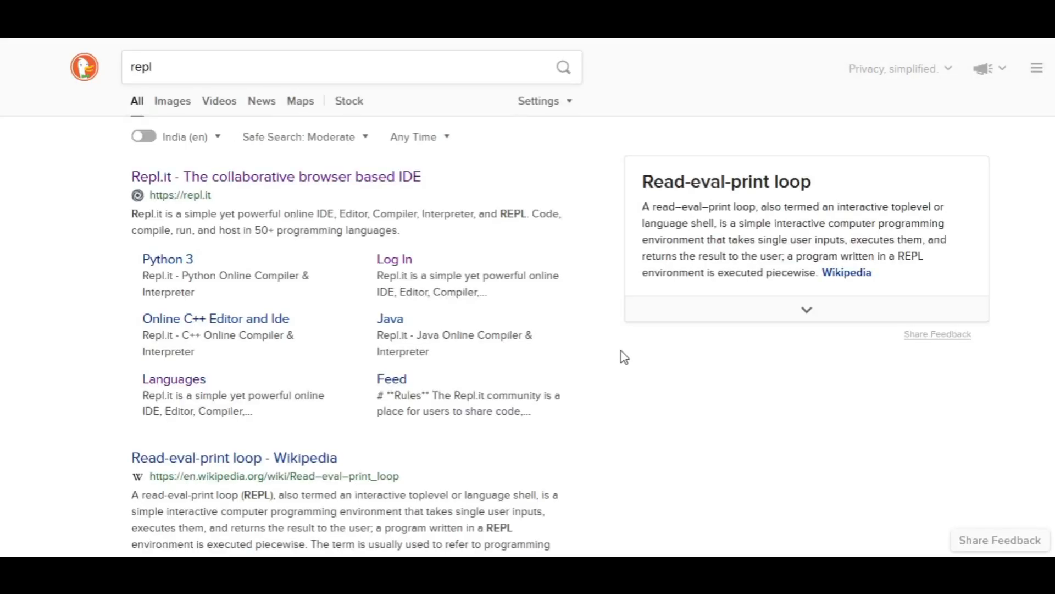
- Follow the 'Repl.it - The collaborative browser based IDE' result to Replit's landing page
{"action": "left_click", "coordinate": [304, 187]}
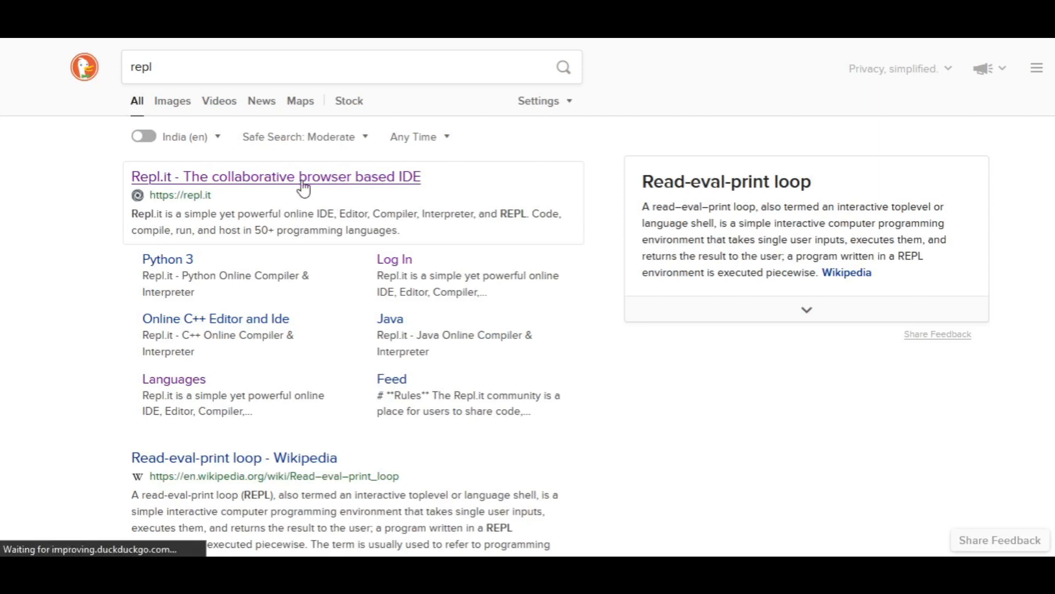
{"action": "left_click", "coordinate": [275, 176]}
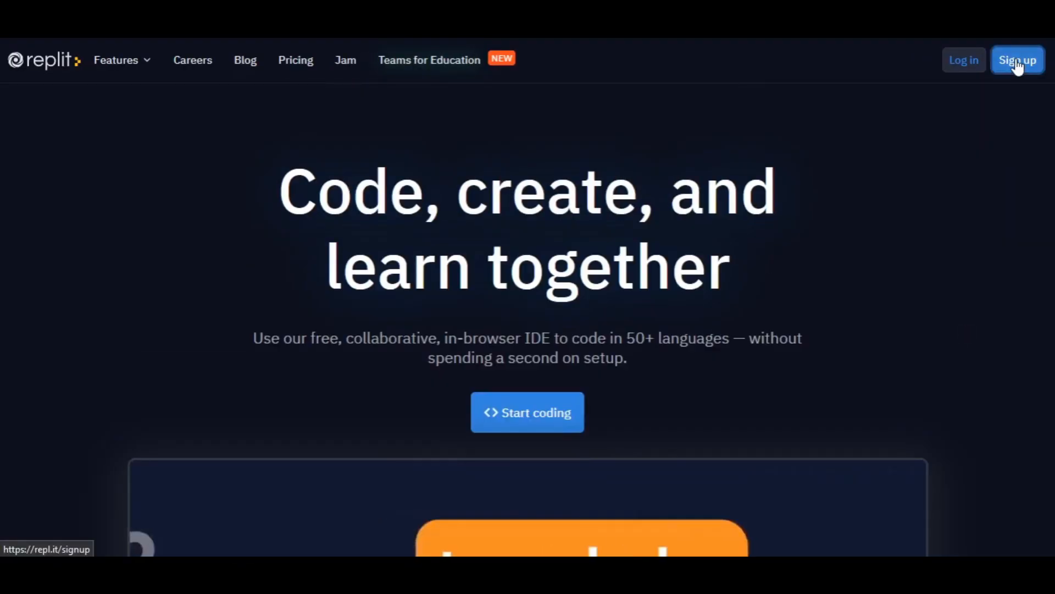
- Sign up and reach Replit's signed-in home dashboard
{"action": "left_click", "coordinate": [1017, 60]}
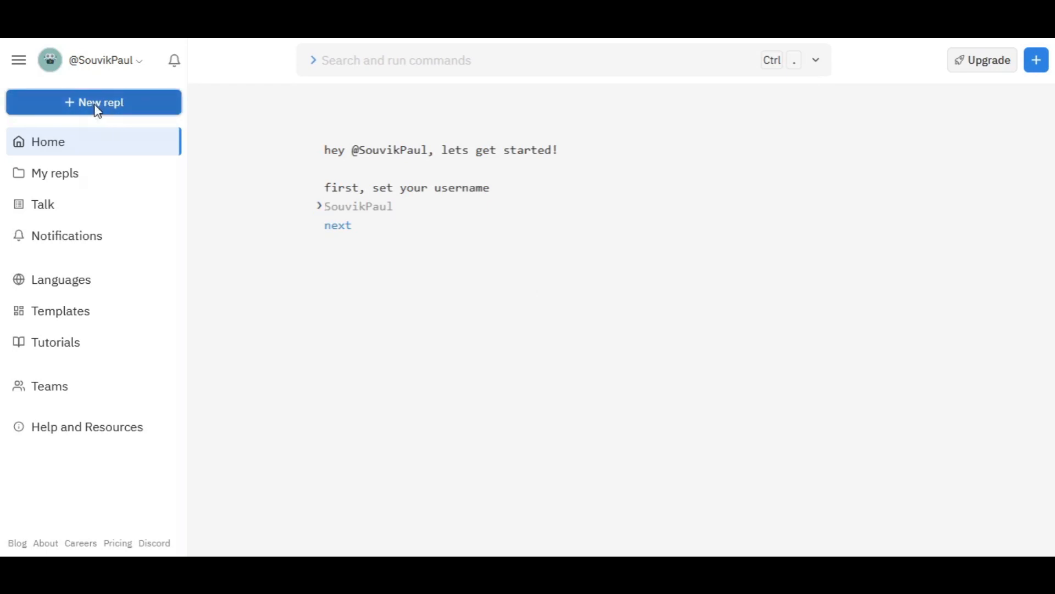
- Create a new Python repl named python-demo and land in its workspace with main.py
{"action": "left_click", "coordinate": [93, 101]}
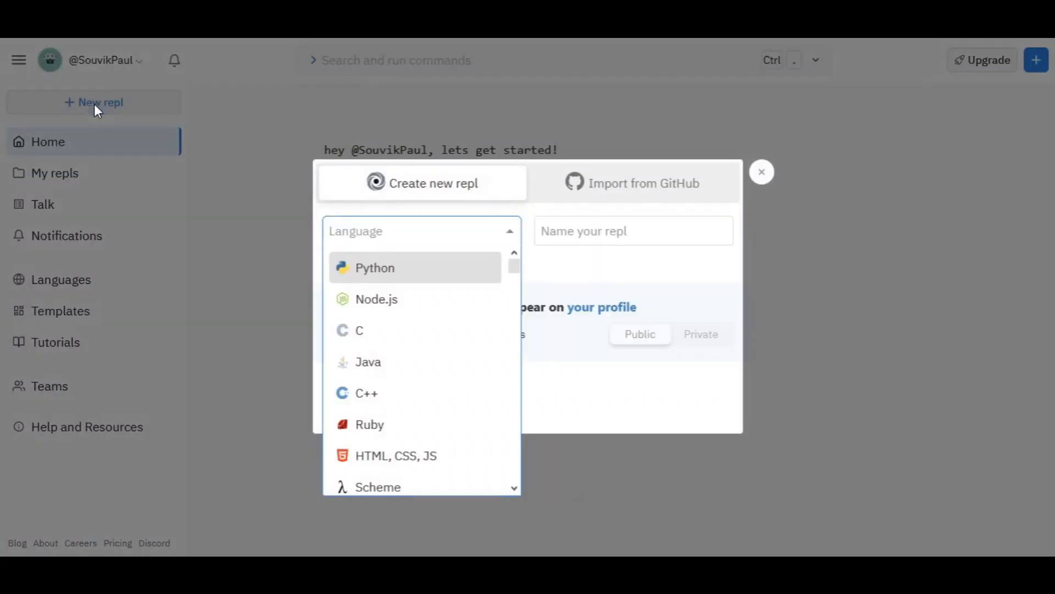
{"action": "left_click", "coordinate": [374, 267]}
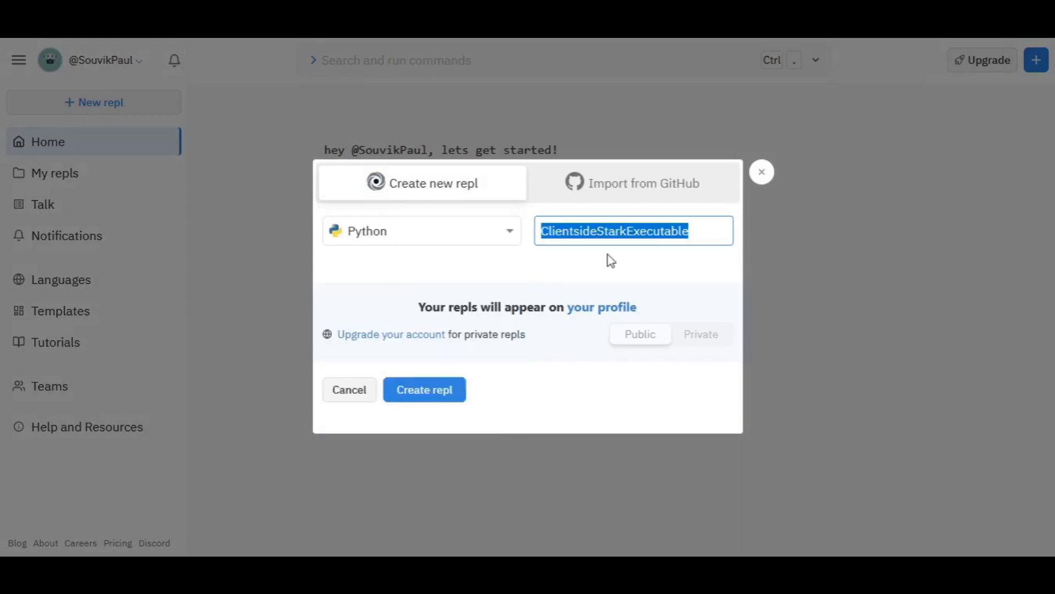
{"action": "type", "text": "pyth"}
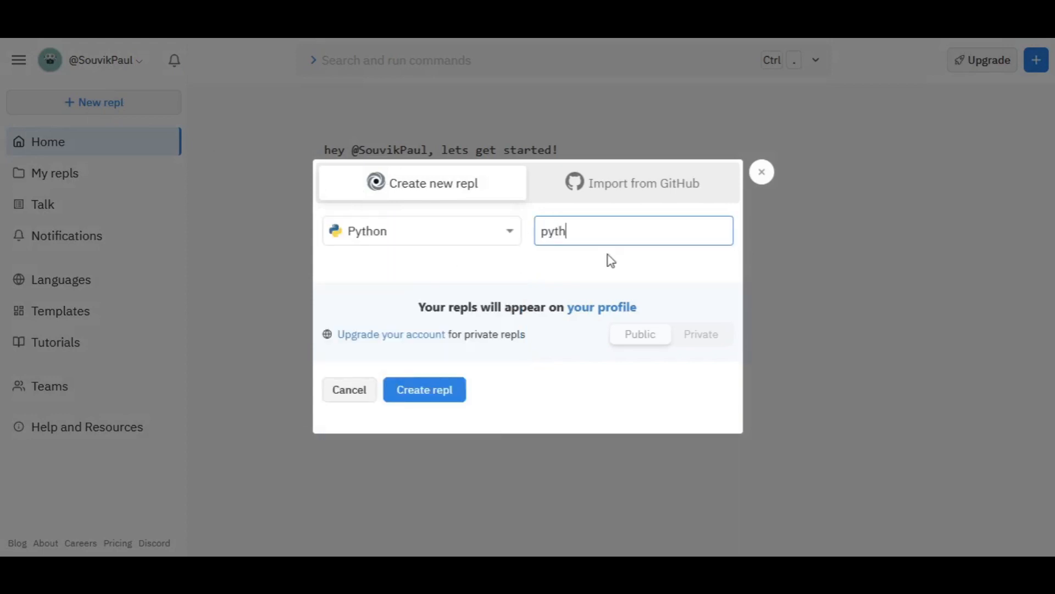
{"action": "type", "text": "on-demo"}
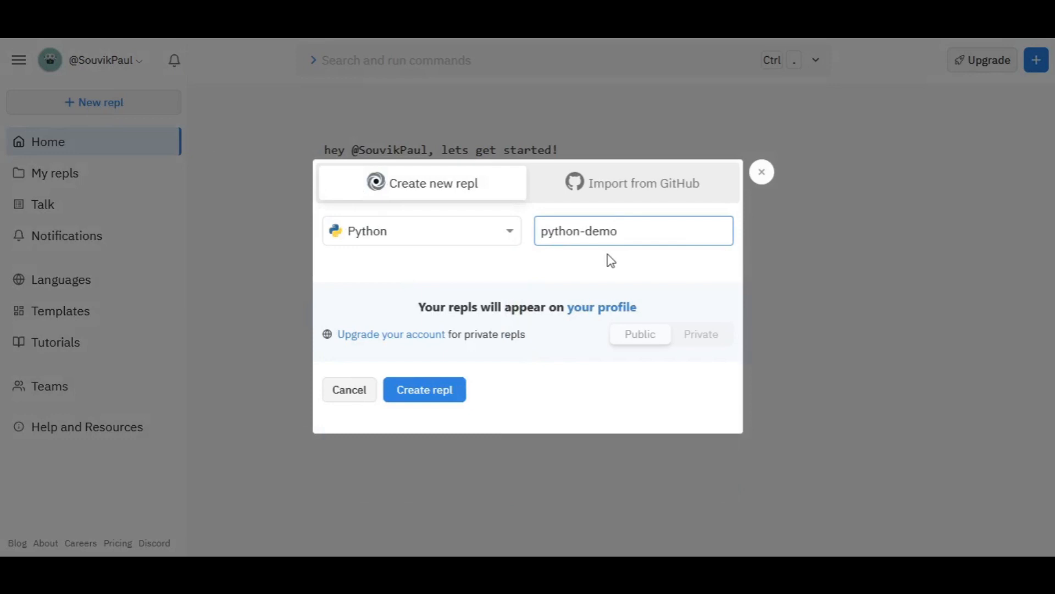
{"action": "left_click", "coordinate": [424, 389]}
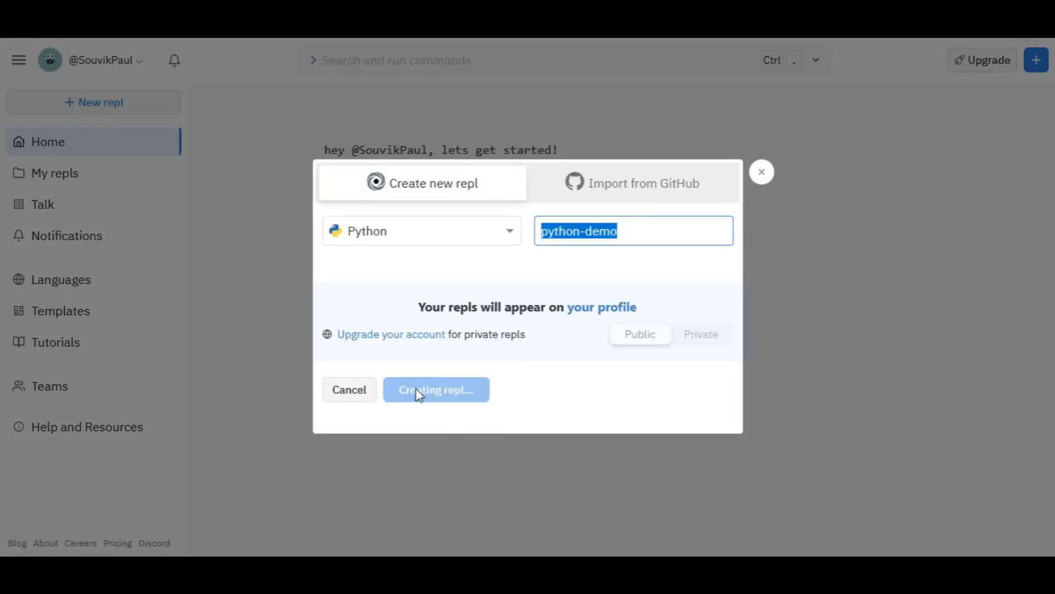
{"action": "left_click", "coordinate": [435, 389]}
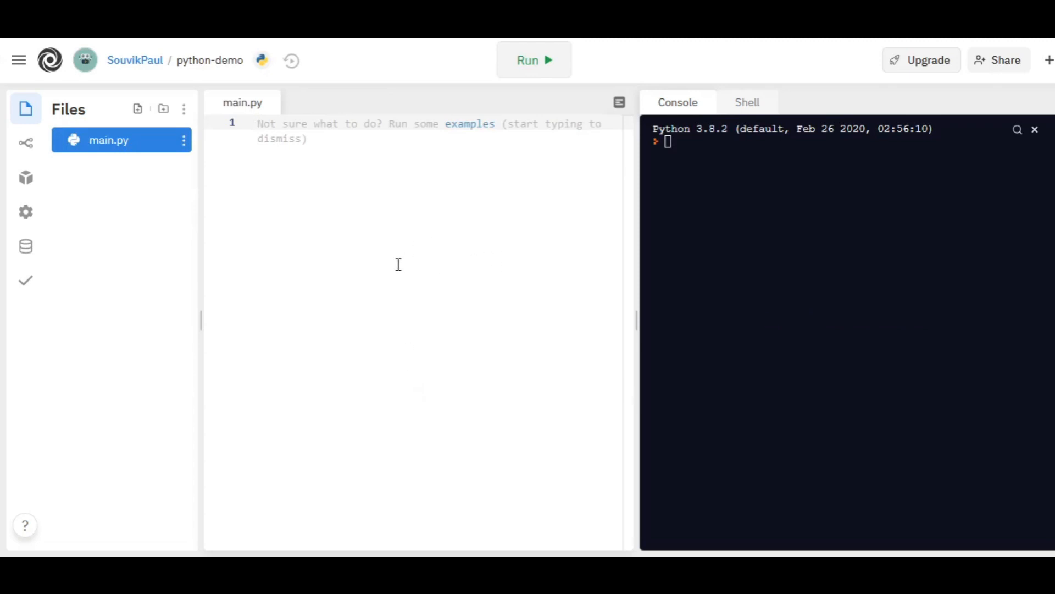
{"action": "mouse_move", "coordinate": [801, 254]}
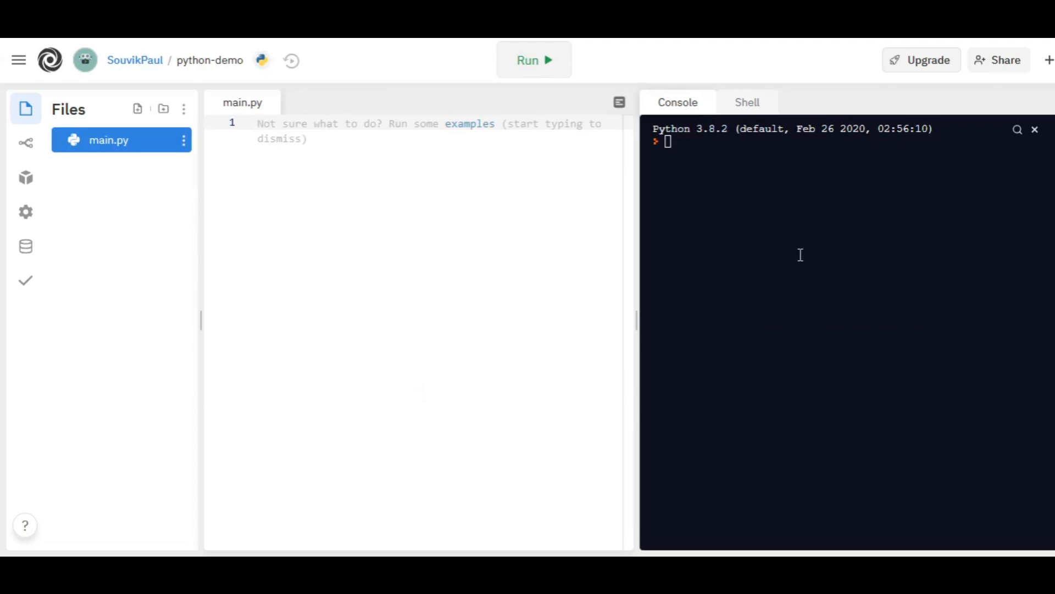
- Write print("hello world") in main.py and run it so the console prints hello world
{"action": "left_click", "coordinate": [747, 103]}
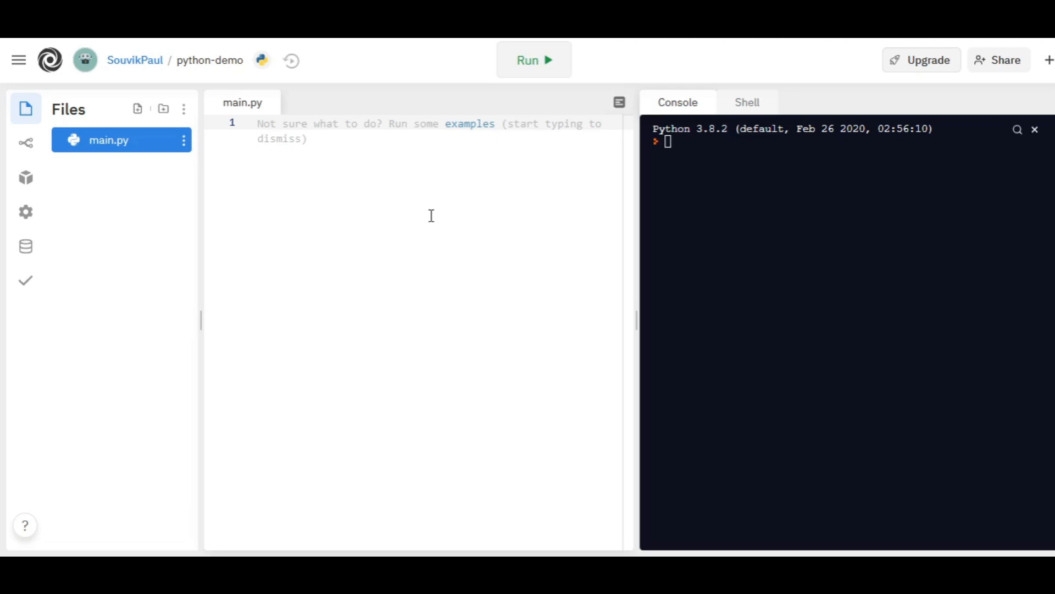
{"action": "type", "text": "print(\"h\")"}
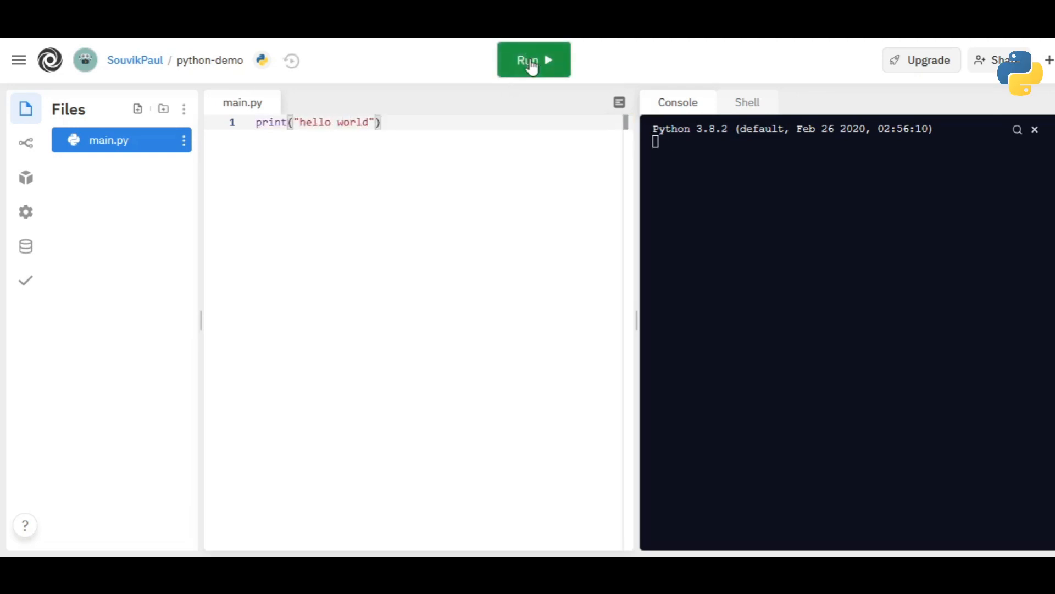
{"action": "left_click", "coordinate": [533, 59]}
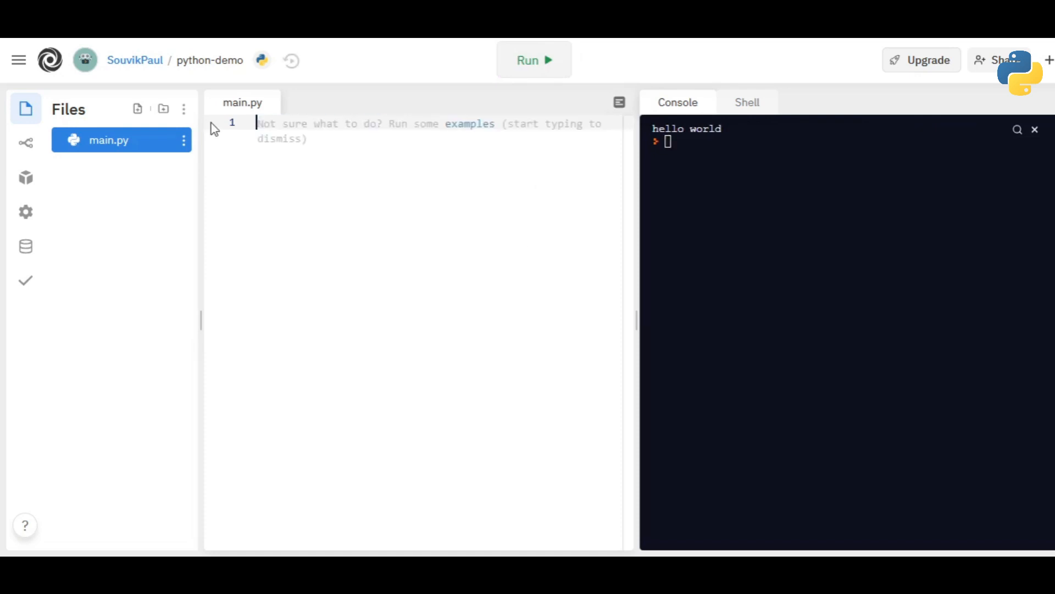
- Write and run the add-two-numbers script (1 + 5 gives The result is 6), then return home
{"action": "type", "text": "print(\"Addition of 2 numbers\\n"}
{"action": "type", "text": "print(\"The result is\",c)"}
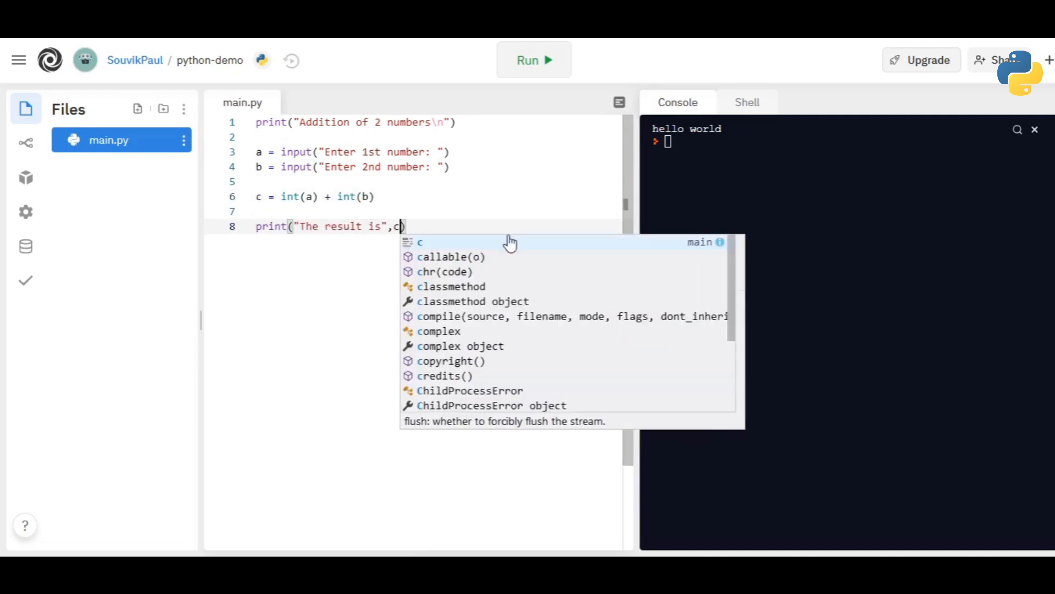
{"action": "left_click", "coordinate": [535, 59]}
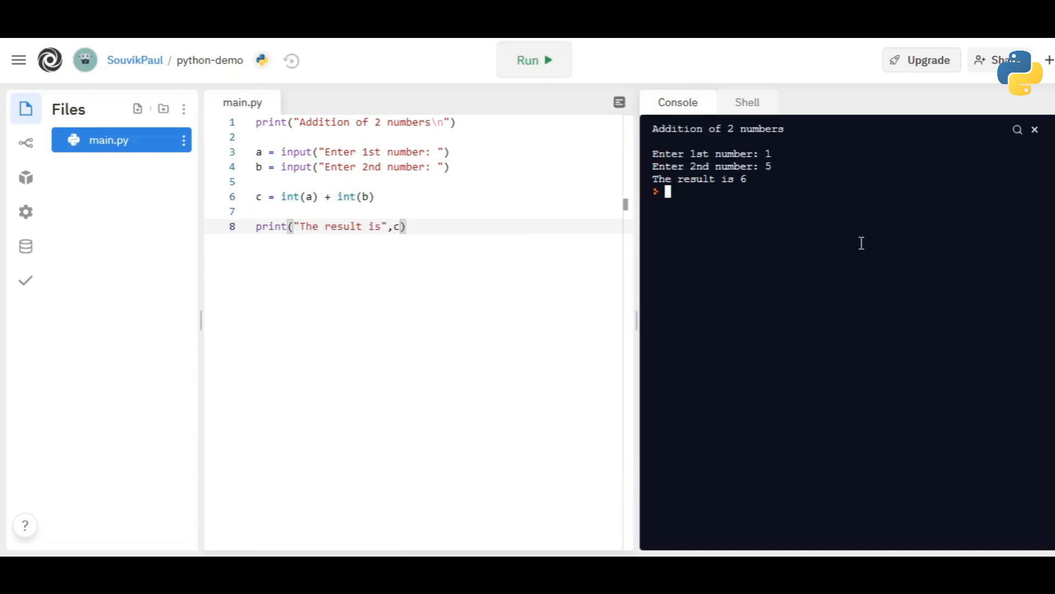
{"action": "left_click", "coordinate": [48, 59]}
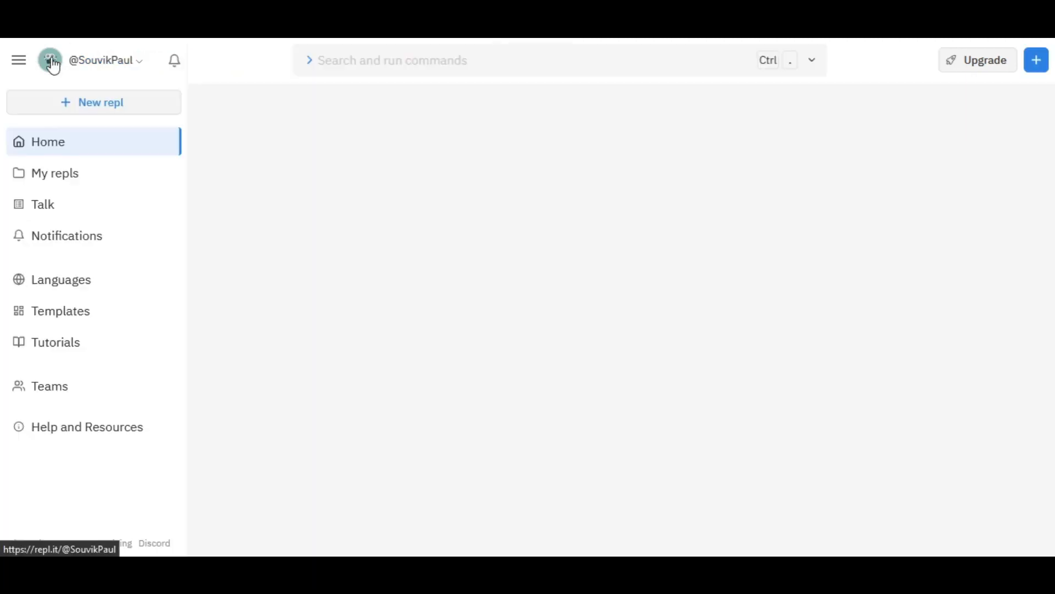
- Create a new C++ repl named cpp-demo and land in its workspace with main.cpp
{"action": "left_click", "coordinate": [93, 103]}
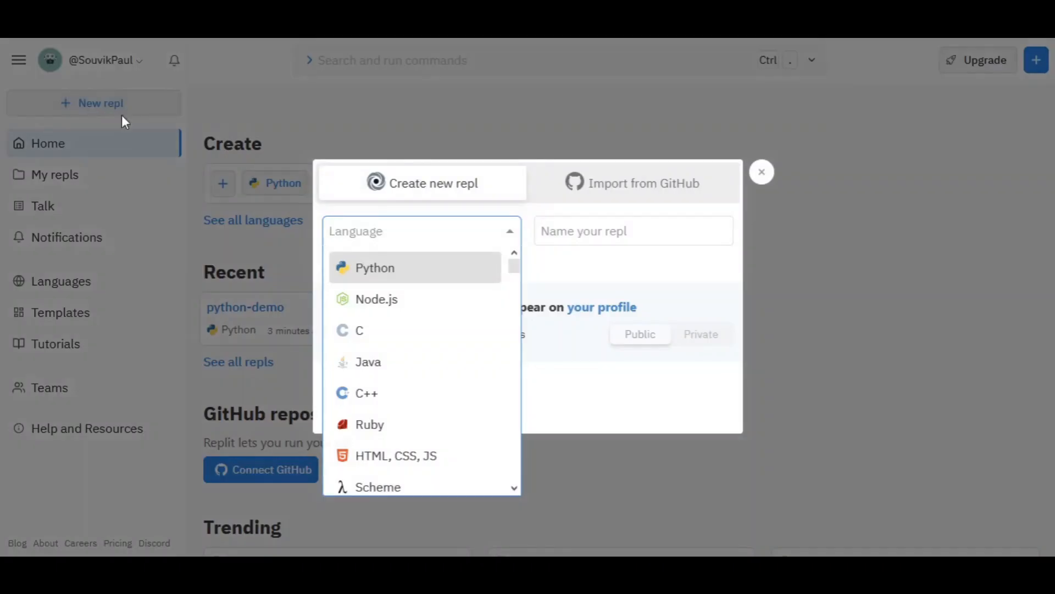
{"action": "left_click", "coordinate": [367, 393]}
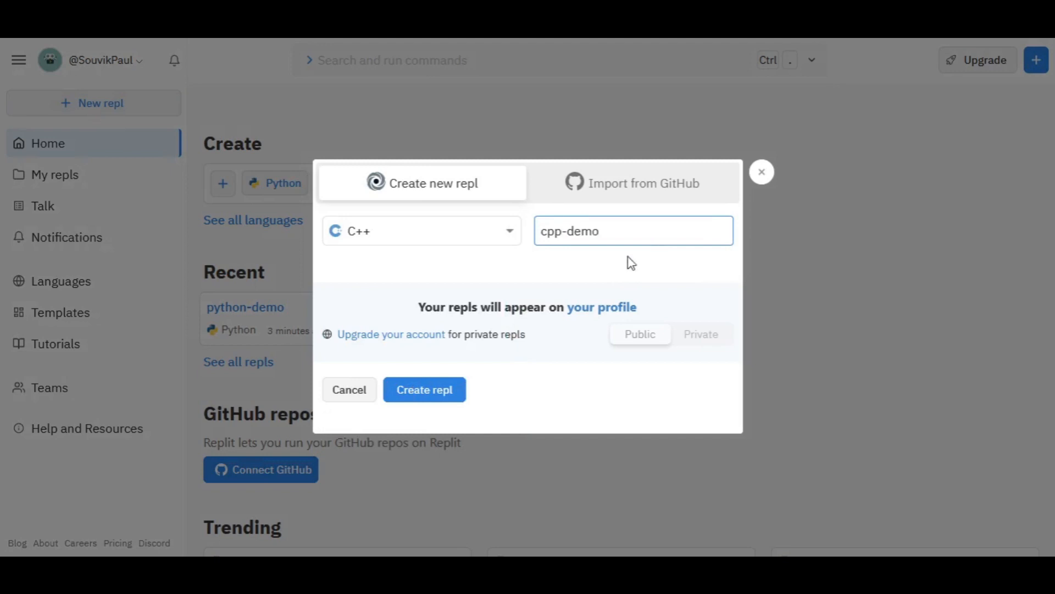
{"action": "left_click", "coordinate": [424, 389]}
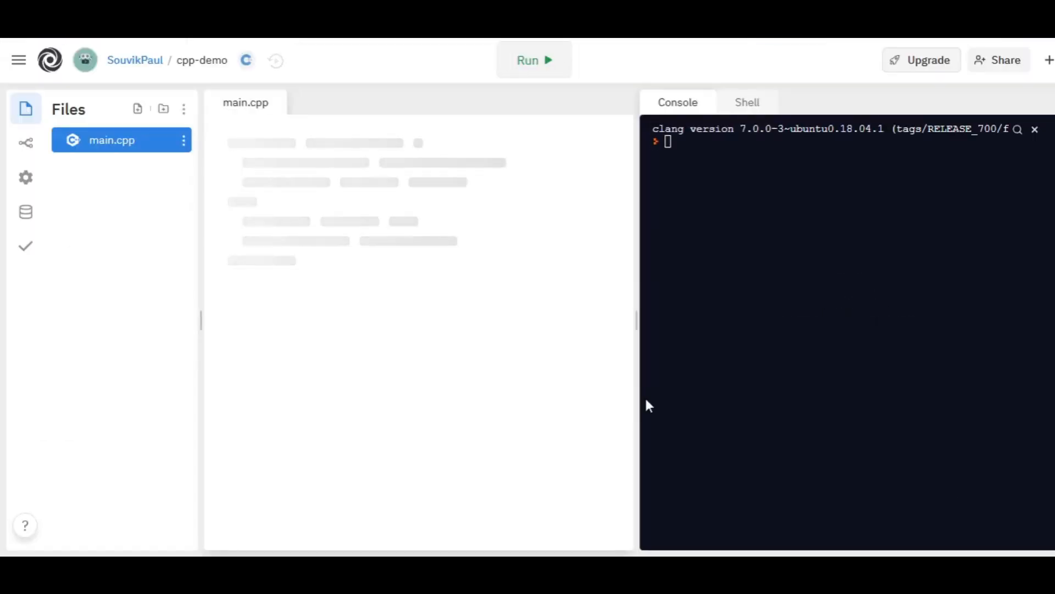
- Write the two-number multiplication program in main.cpp and run it with clang++
{"action": "type", "text": "#include<>"}
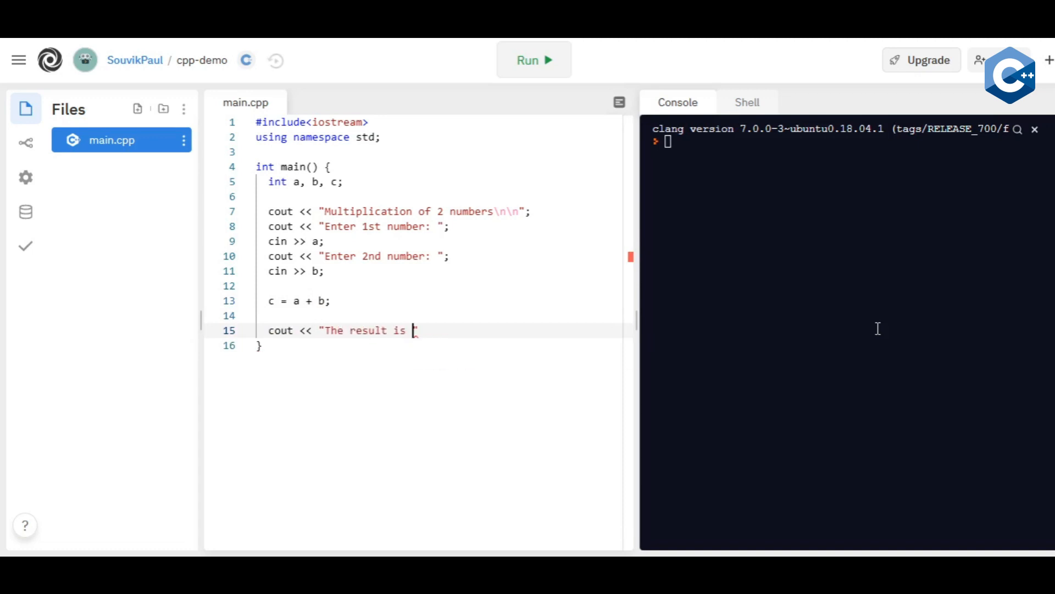
{"action": "left_click", "coordinate": [533, 59]}
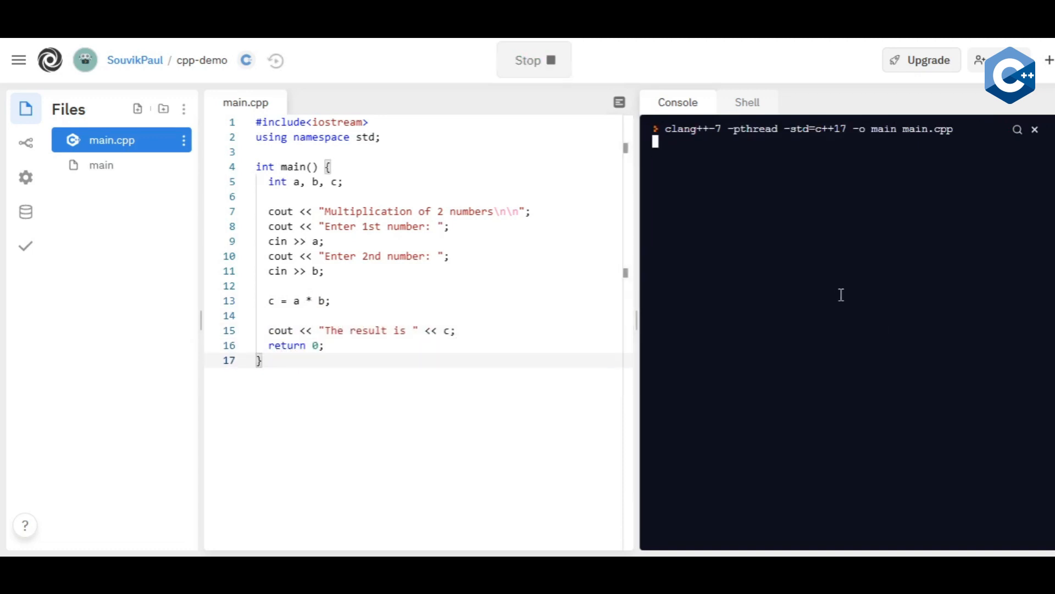